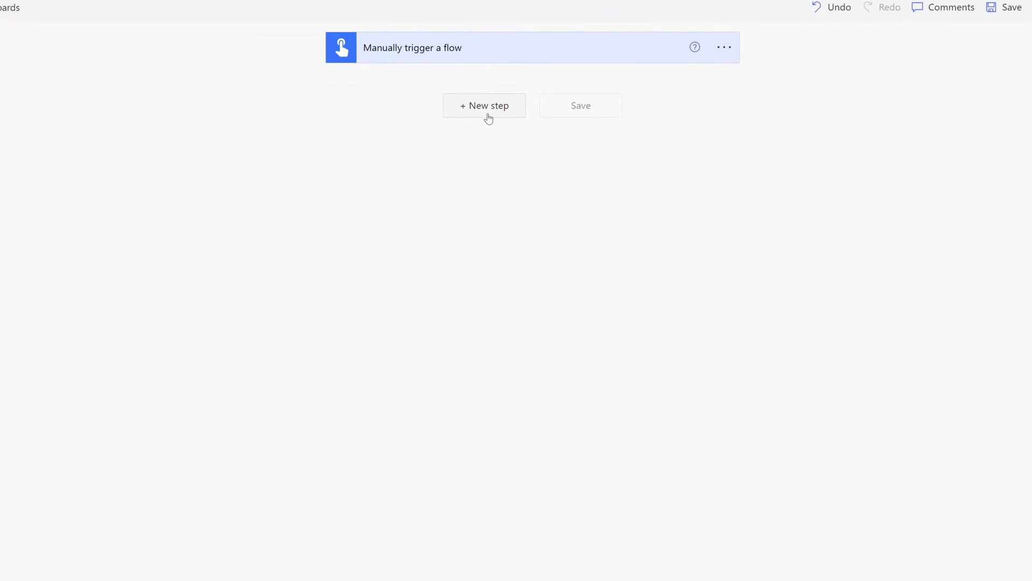
Add a new step and pick the Planner List buckets action from the 'Planner' search.
left_click(484, 106)
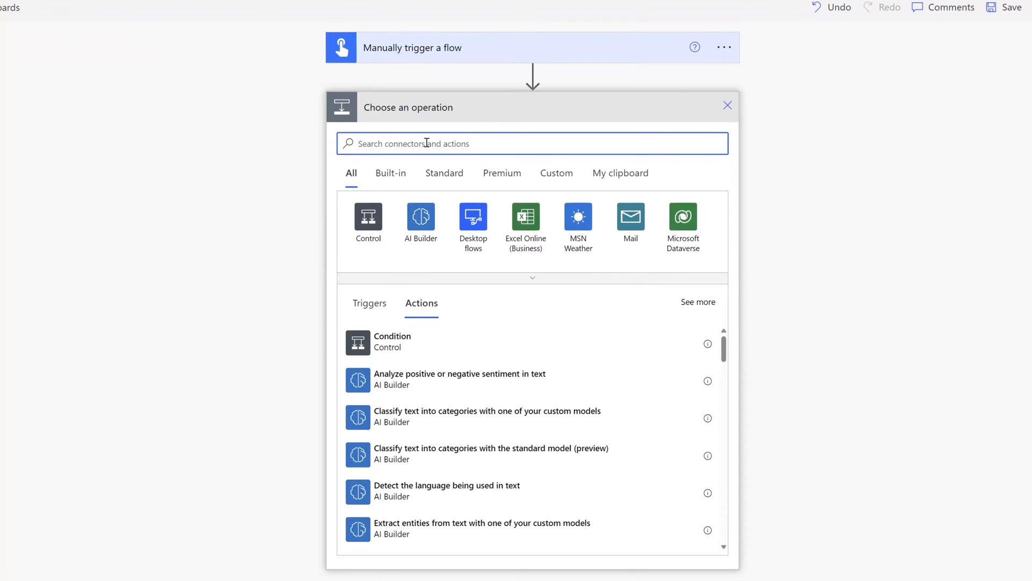
type("Planner")
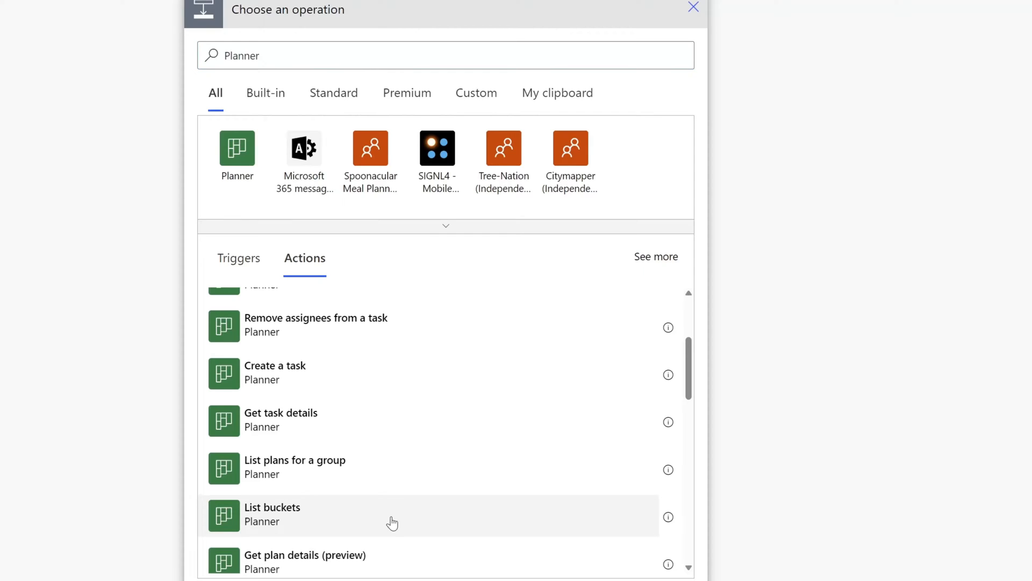
left_click(272, 514)
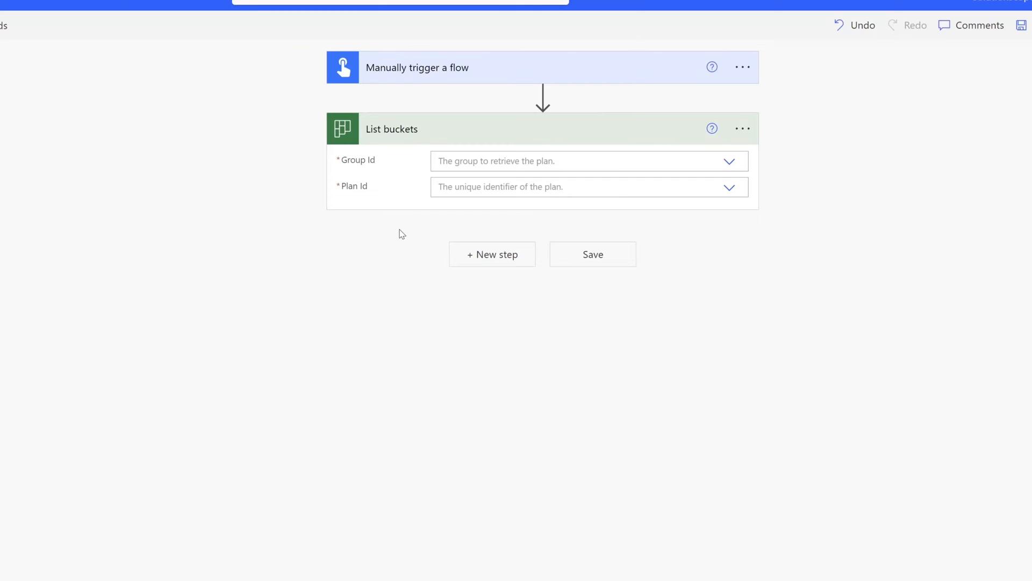
mouse_move(712, 204)
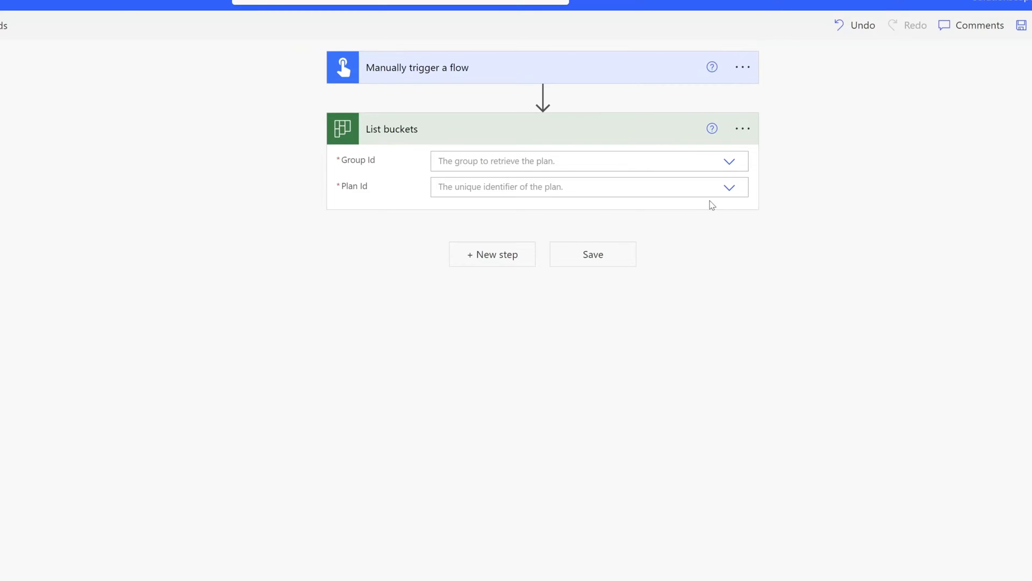
mouse_move(730, 163)
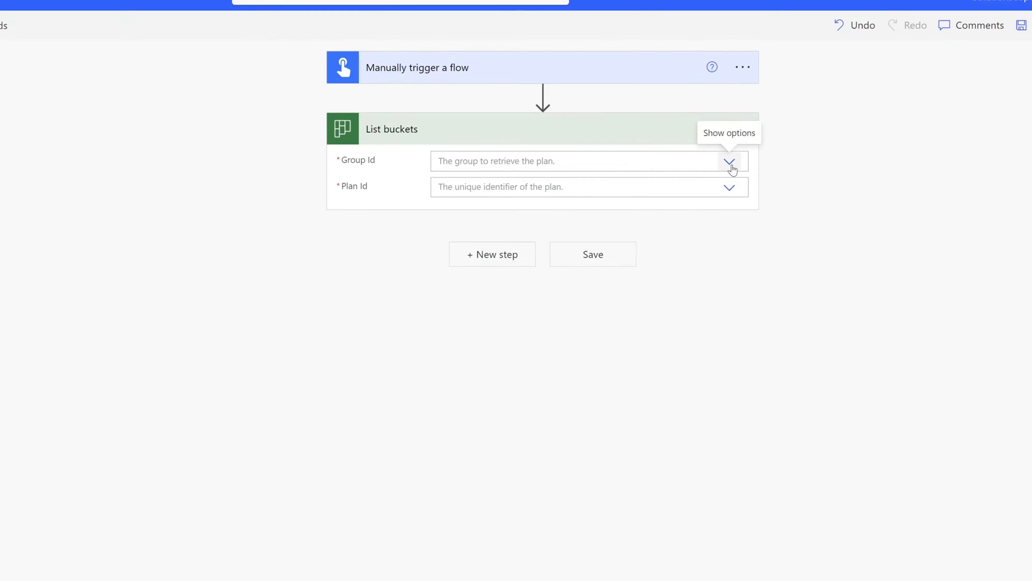
Set the action's Group Id to the Project Management group.
left_click(729, 160)
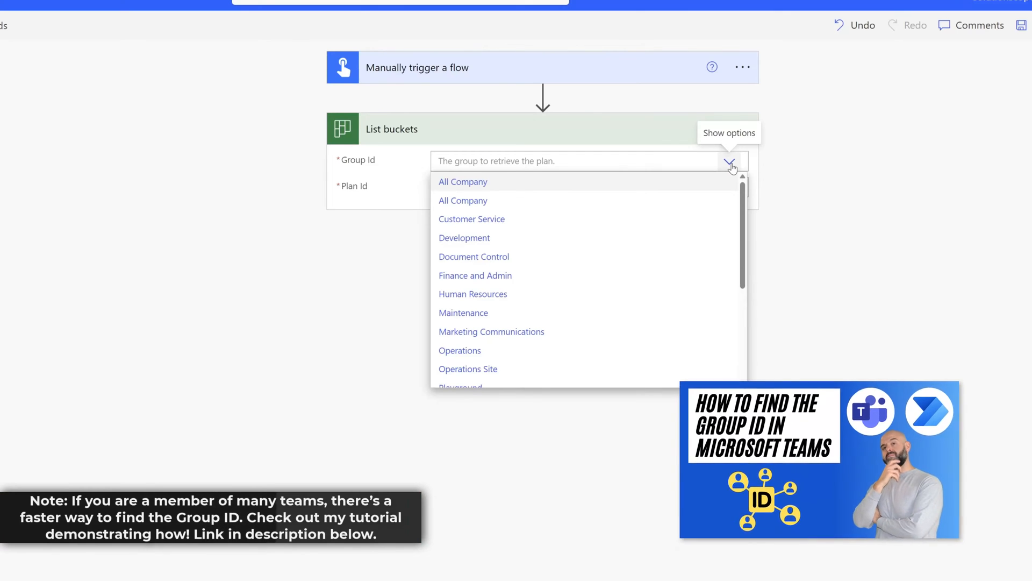
scroll("down", 3)
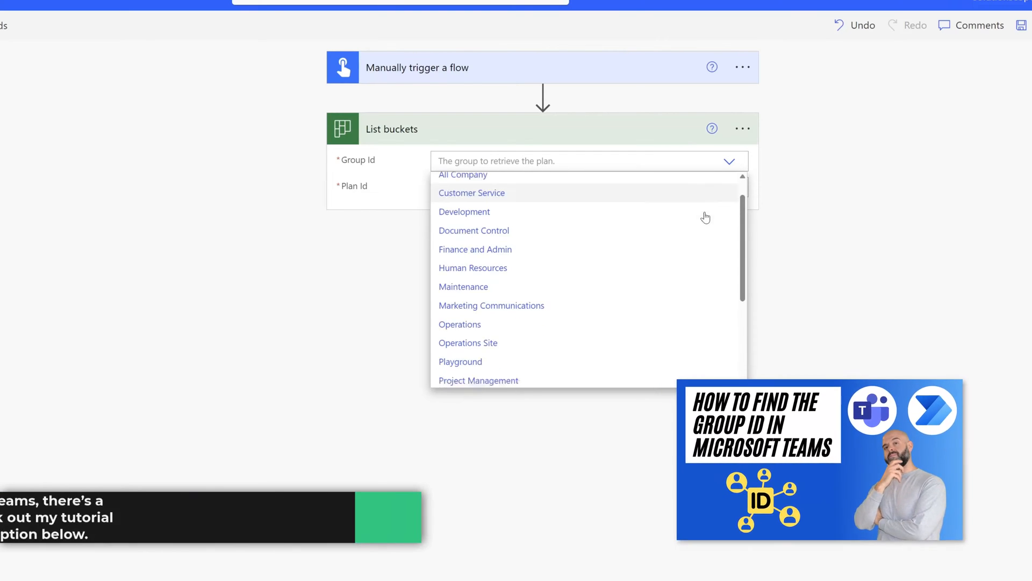
scroll("down", 3)
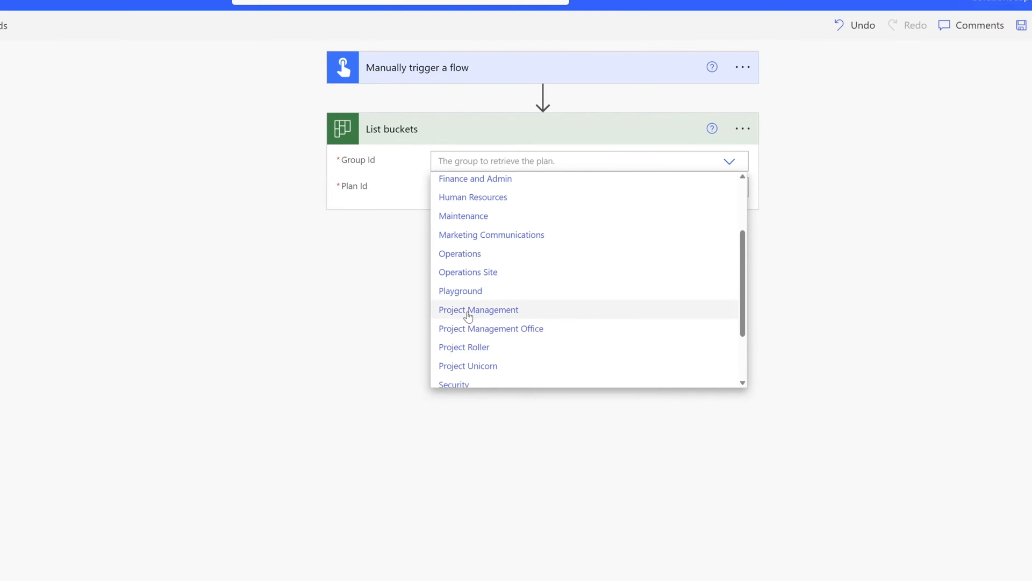
left_click(479, 309)
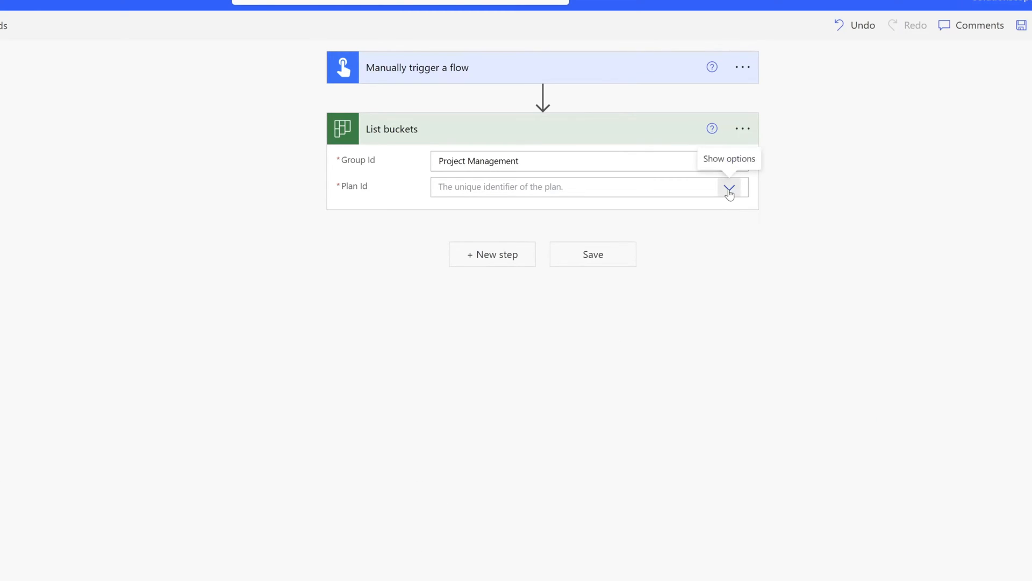
Set the action's Plan Id to the Project Tasks plan.
left_click(728, 188)
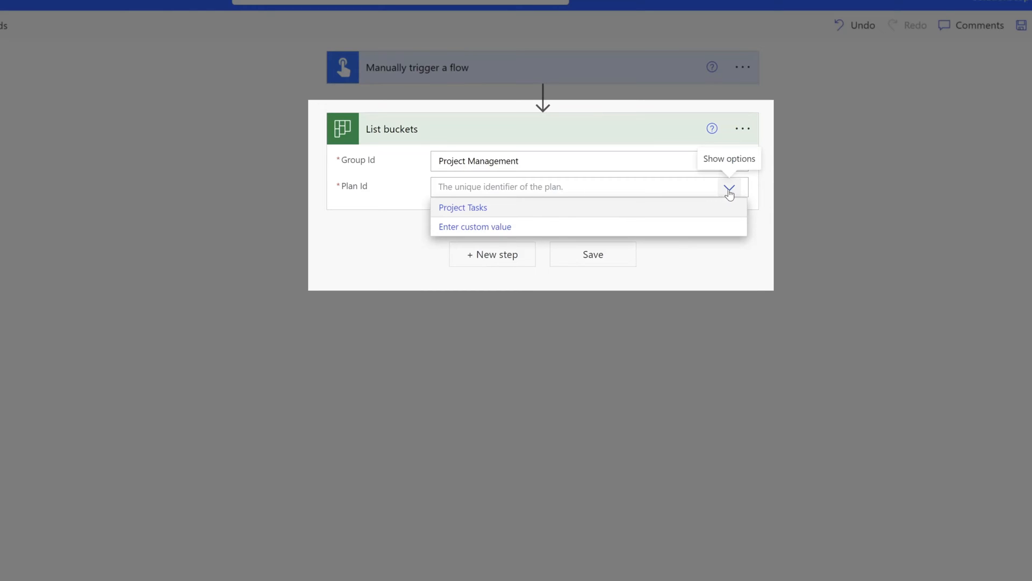
mouse_move(554, 209)
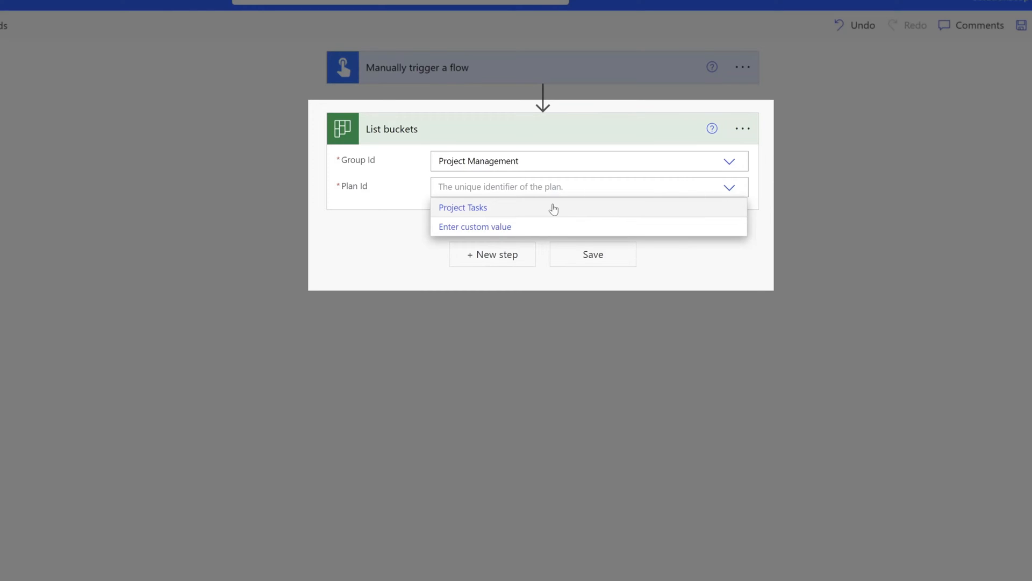
mouse_move(503, 214)
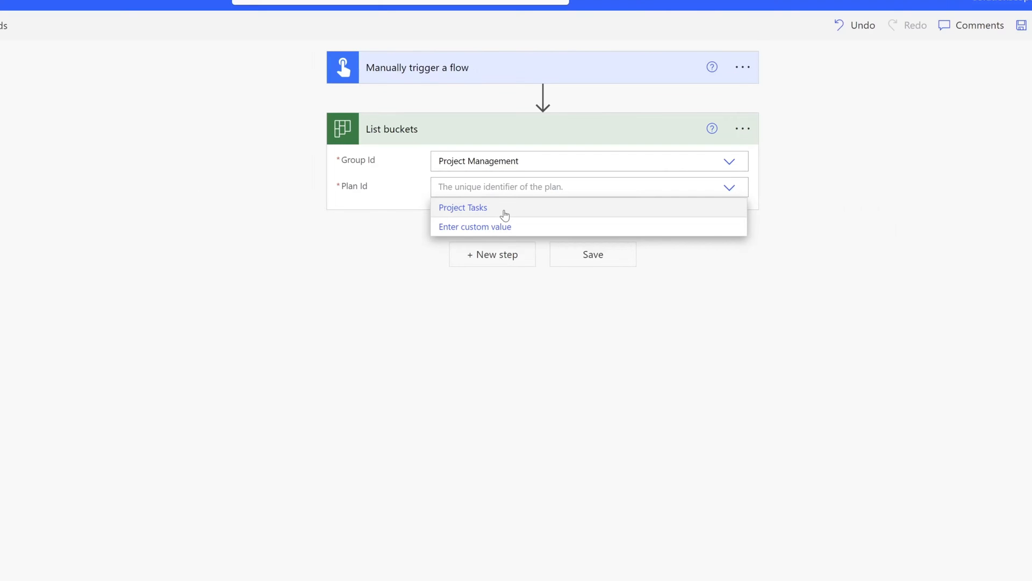
left_click(462, 207)
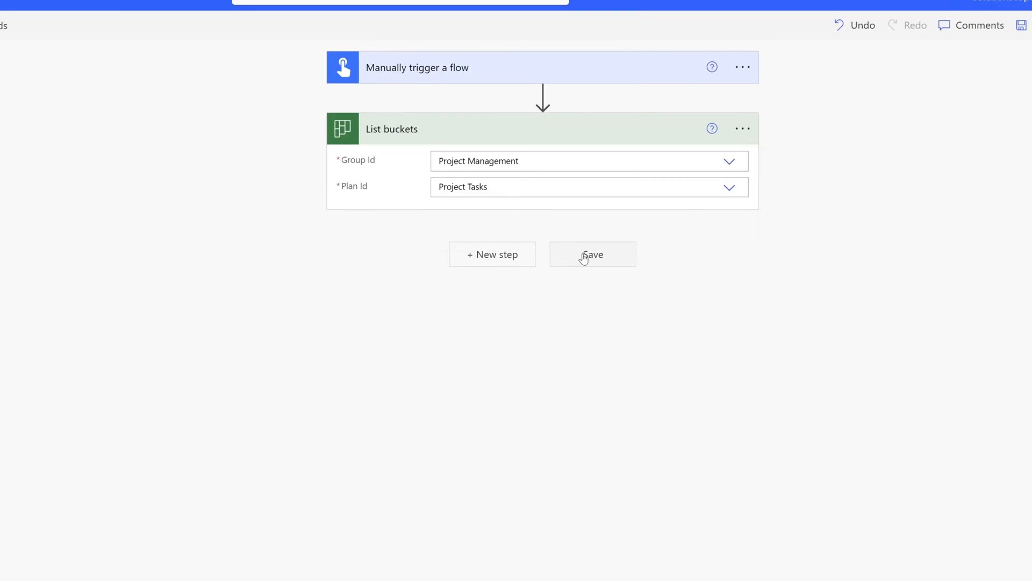
Save the List Planner Boards flow and run a test so both steps succeed.
left_click(592, 254)
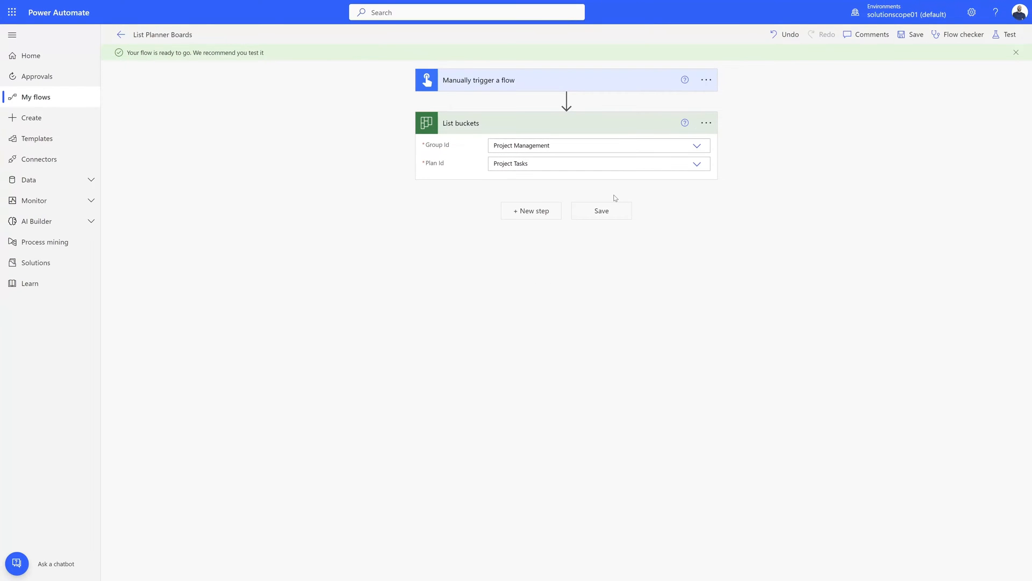
left_click(1006, 35)
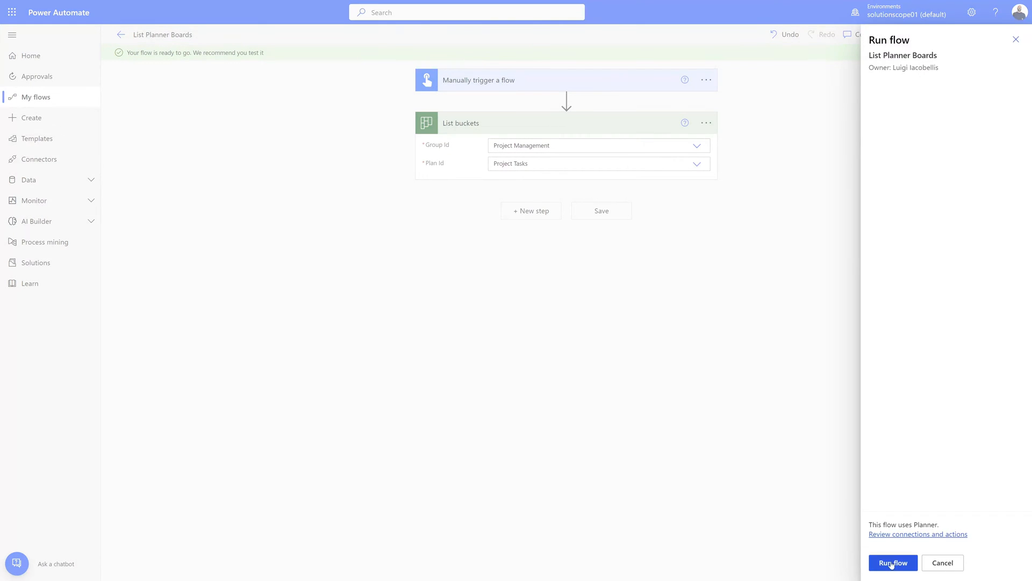
left_click(893, 563)
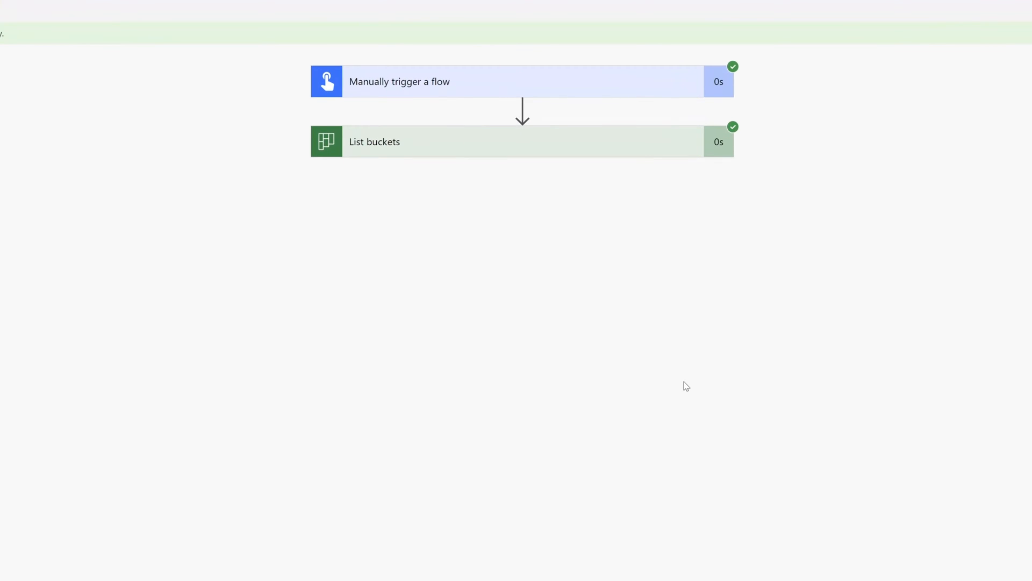
mouse_move(369, 149)
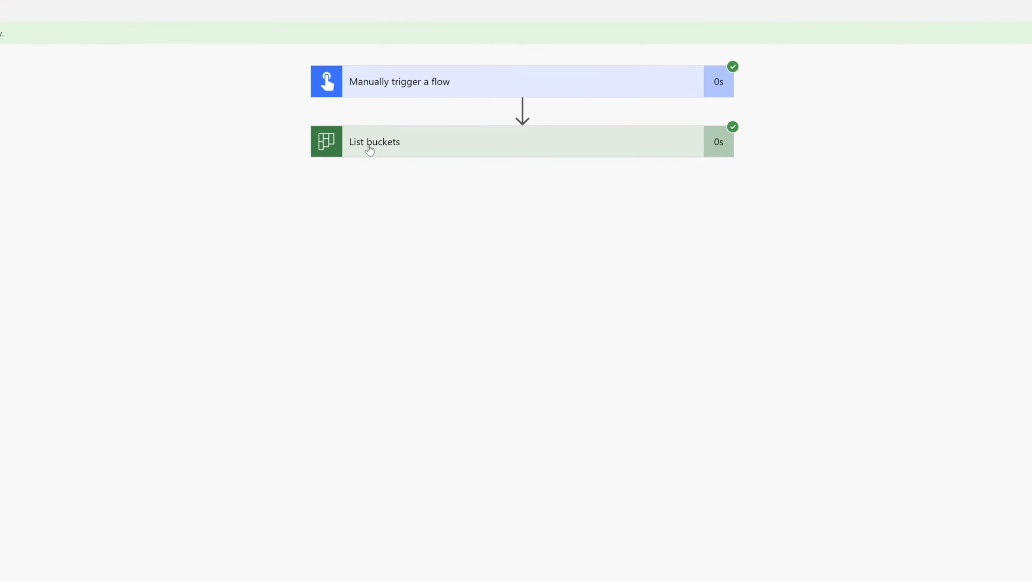
Expand the List buckets run results and select the Closure bucket's id value in the outputs.
left_click(375, 142)
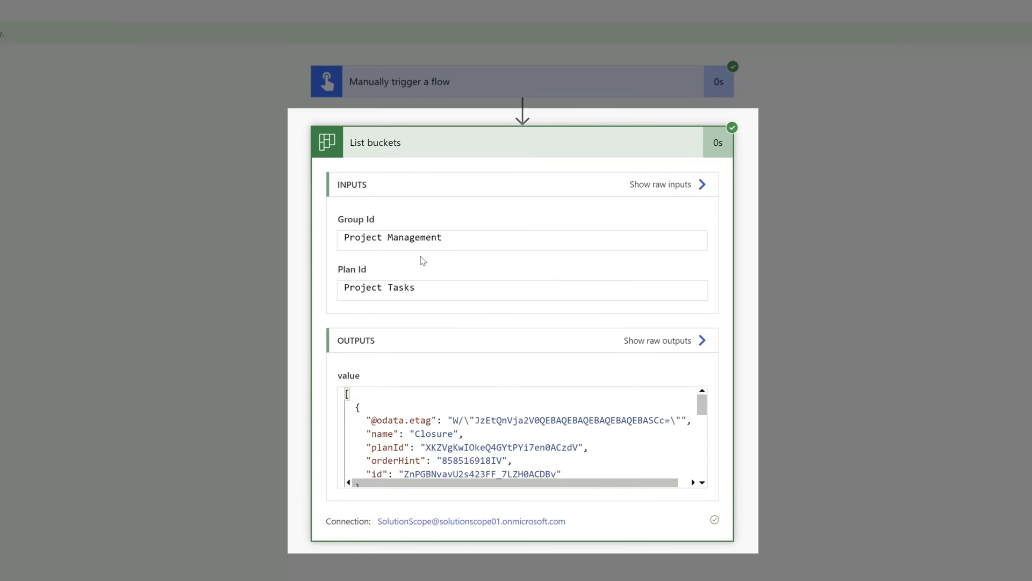
mouse_move(422, 332)
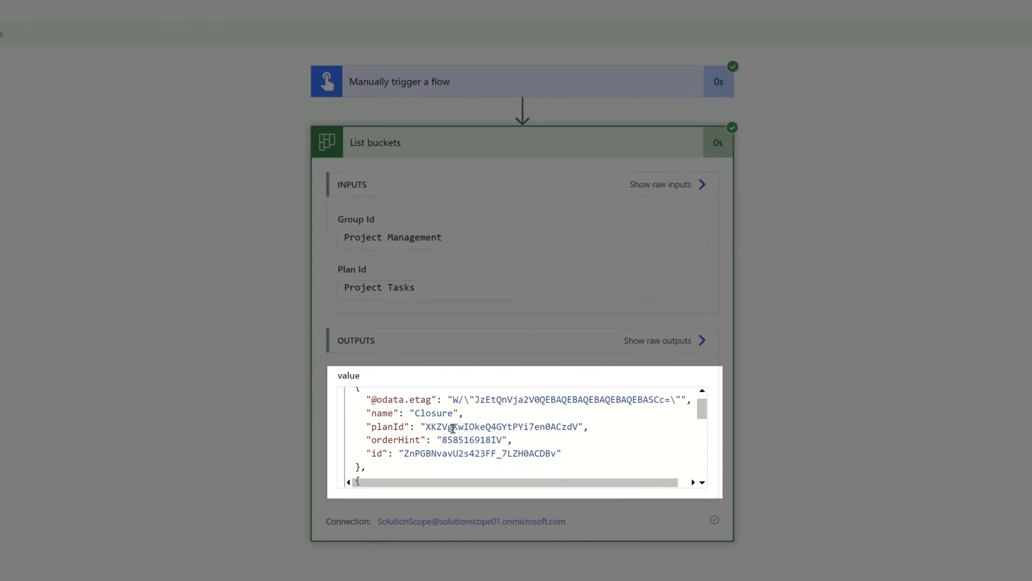
double_click(433, 413)
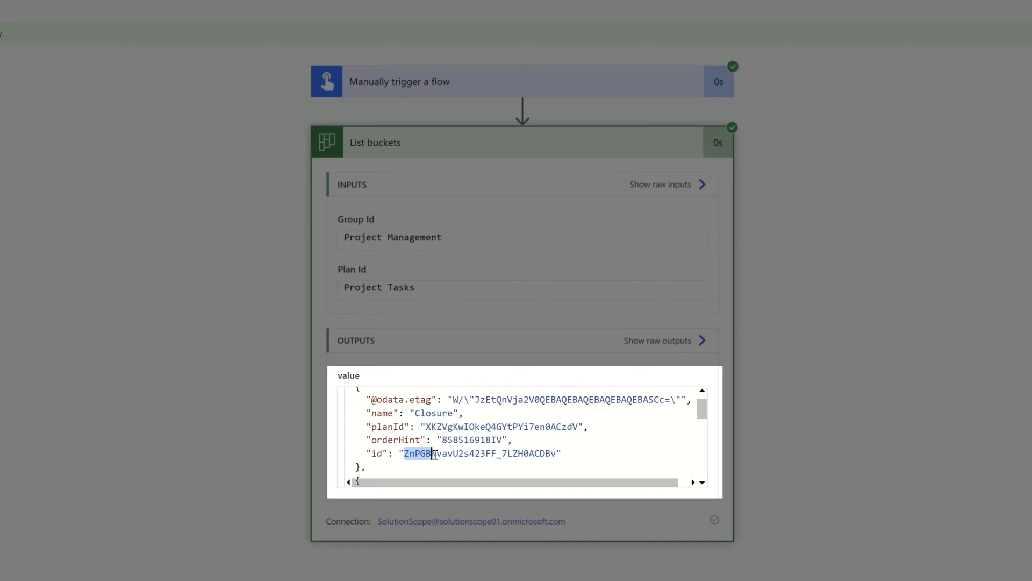
left_click_drag(431, 453, 559, 453)
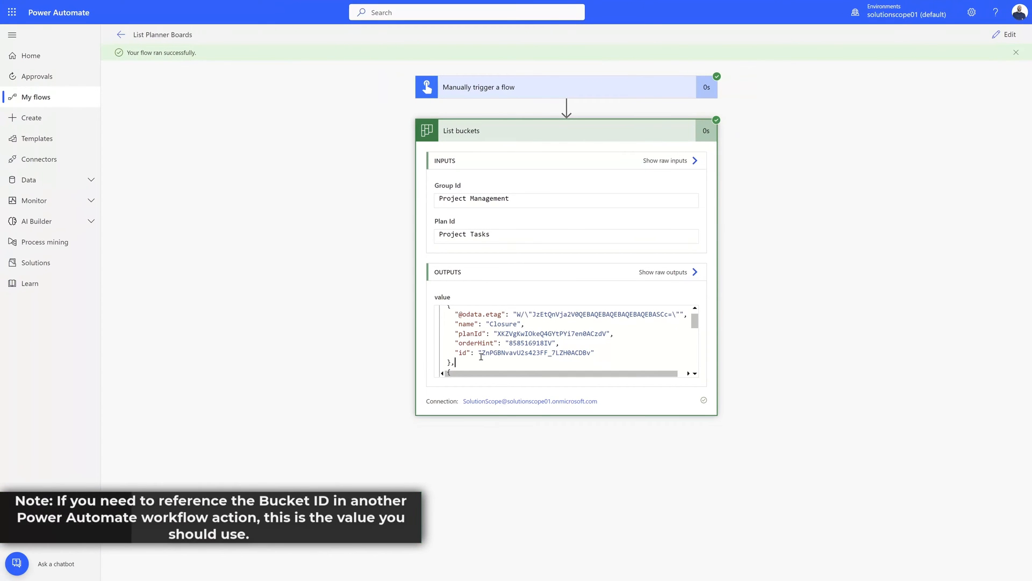
double_click(529, 353)
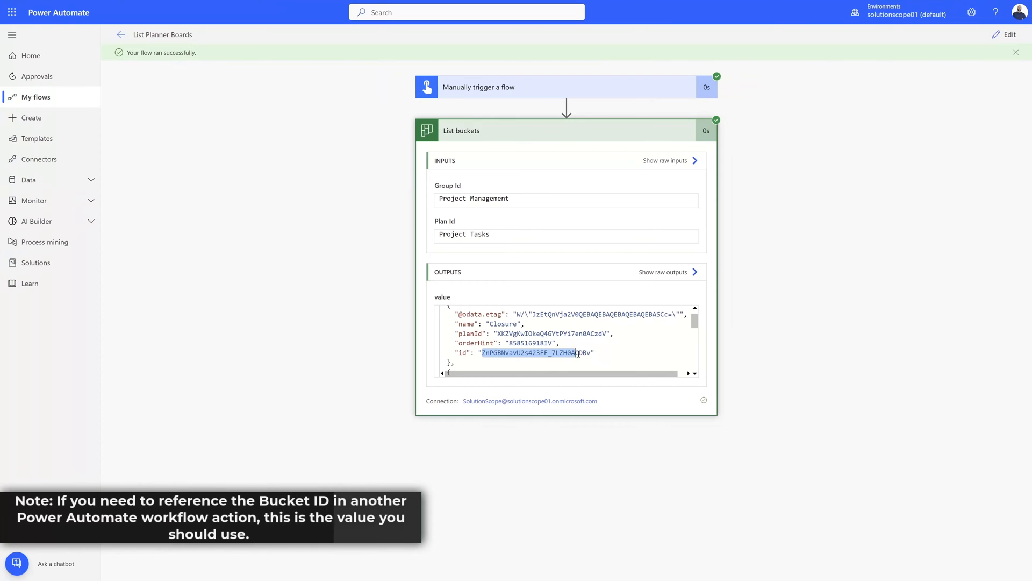